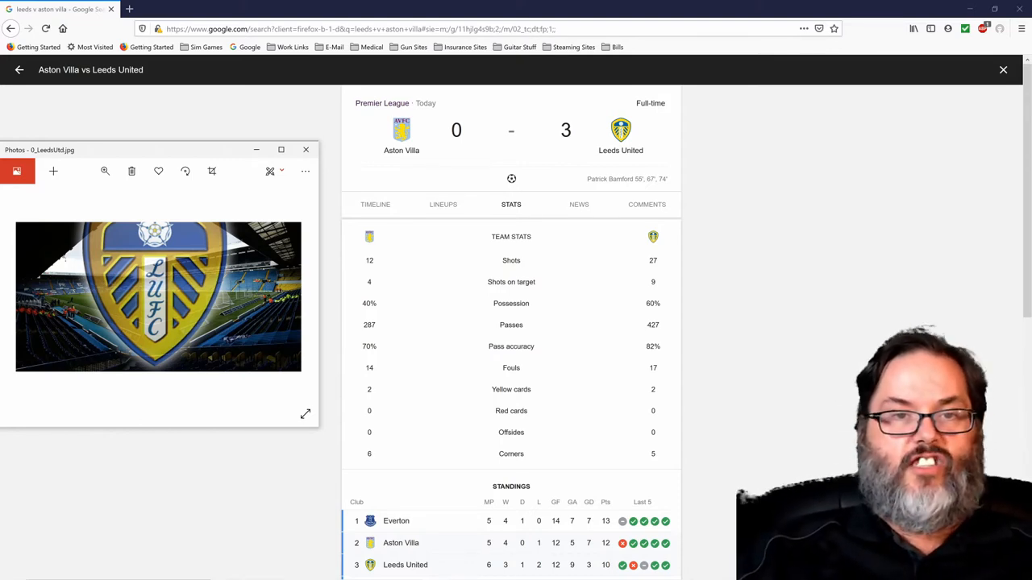
mouse_move(828, 437)
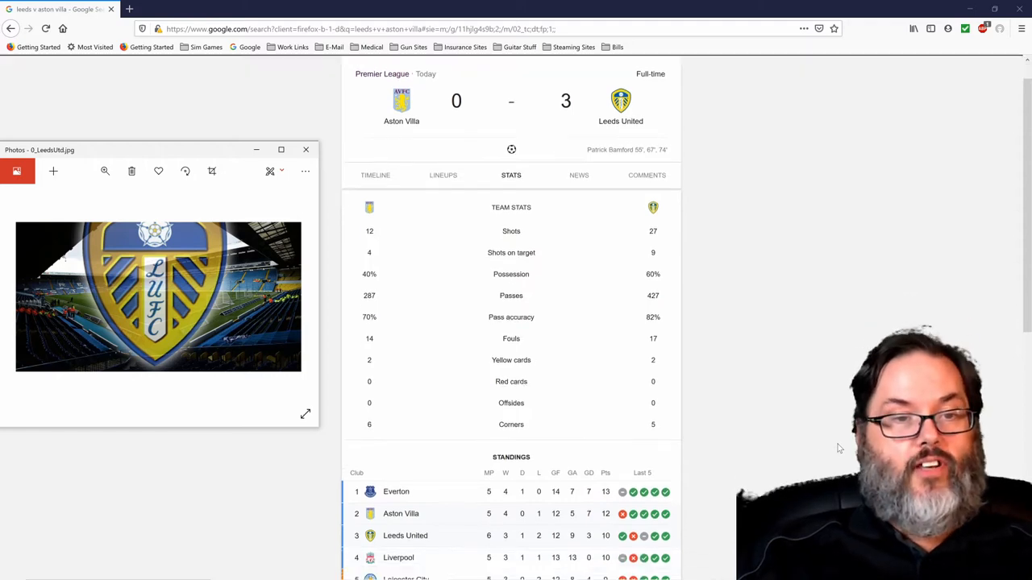
scroll("down", 3)
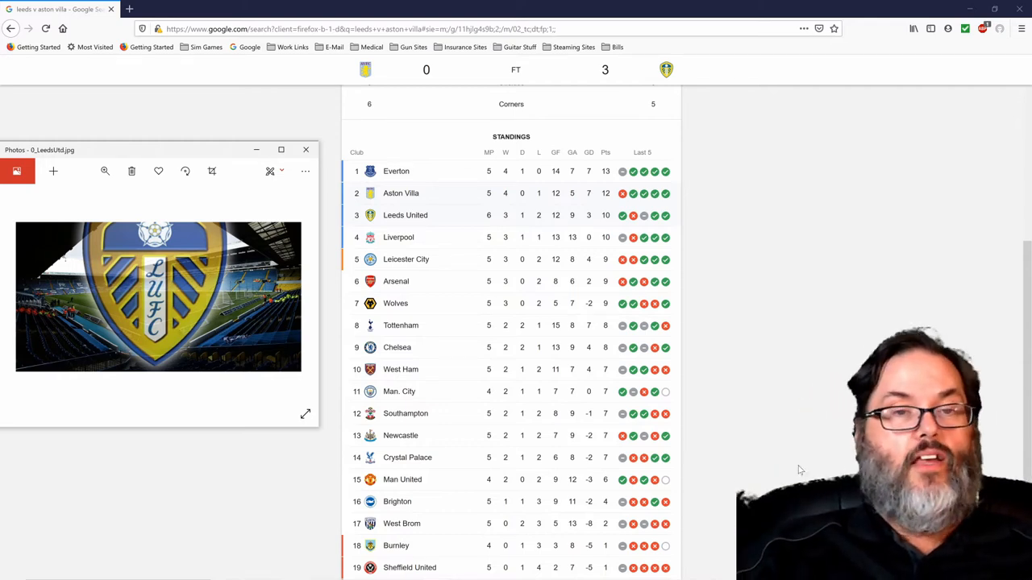
mouse_move(746, 427)
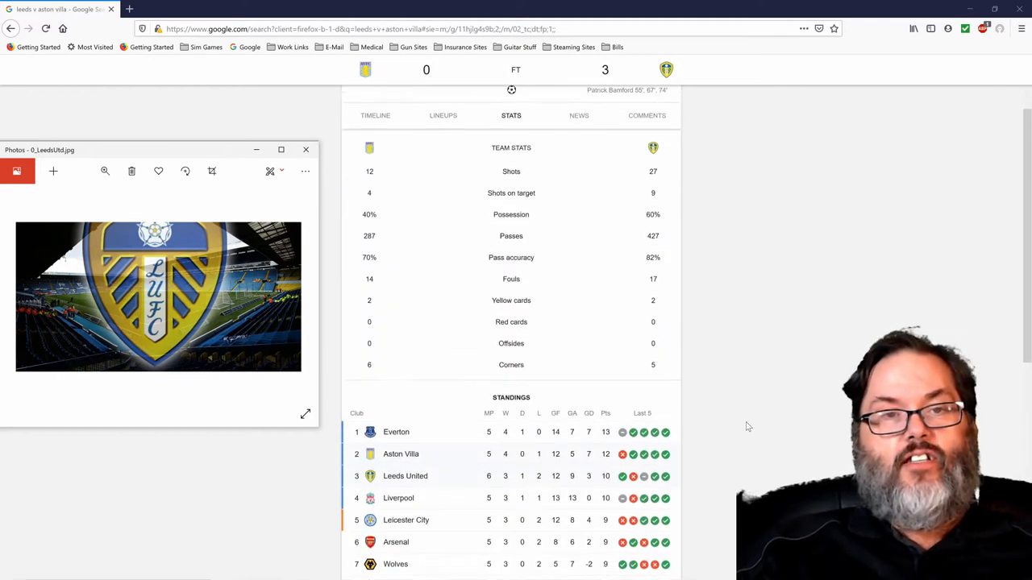
scroll("up", 3)
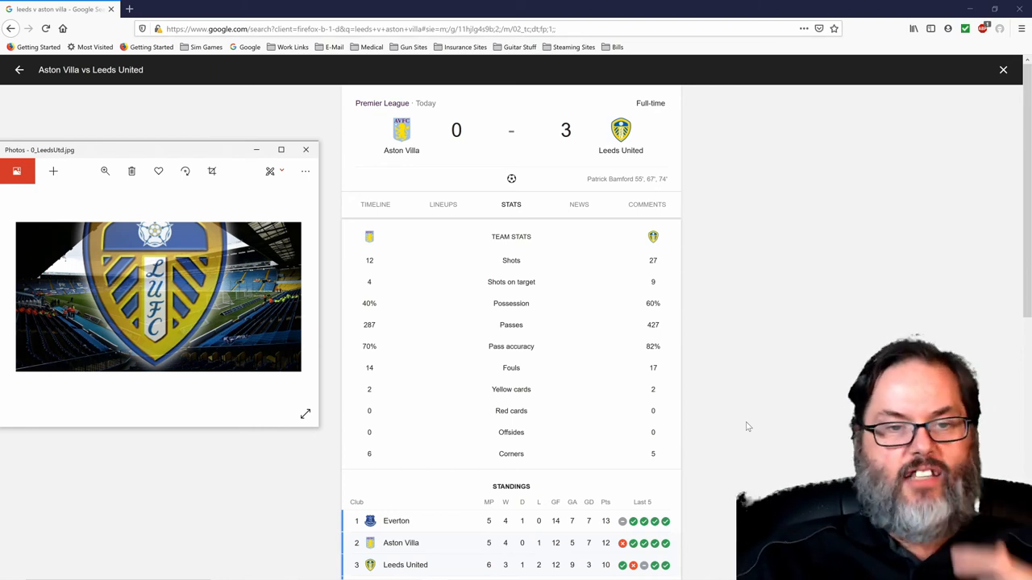
mouse_move(700, 503)
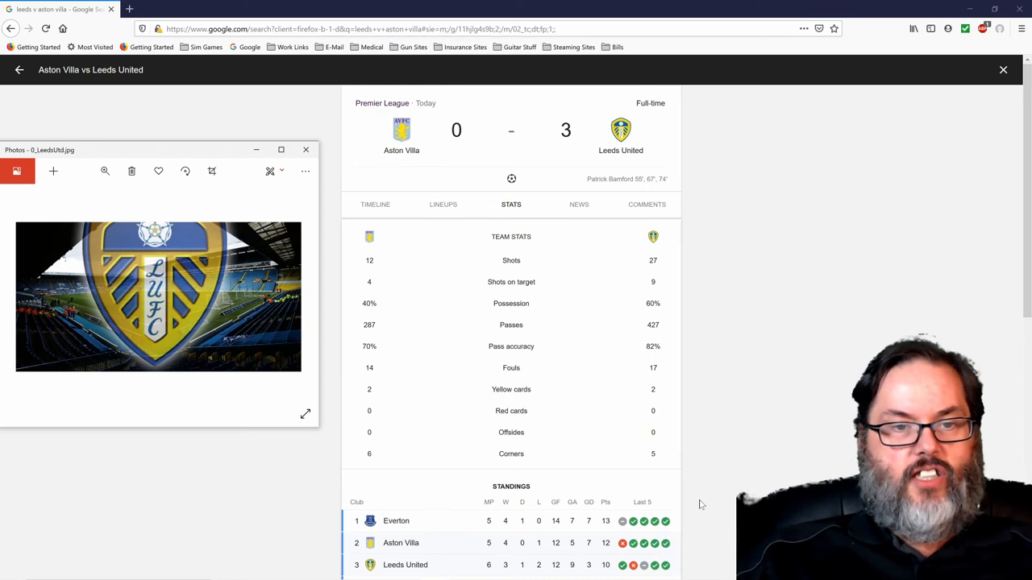
scroll("down", 3)
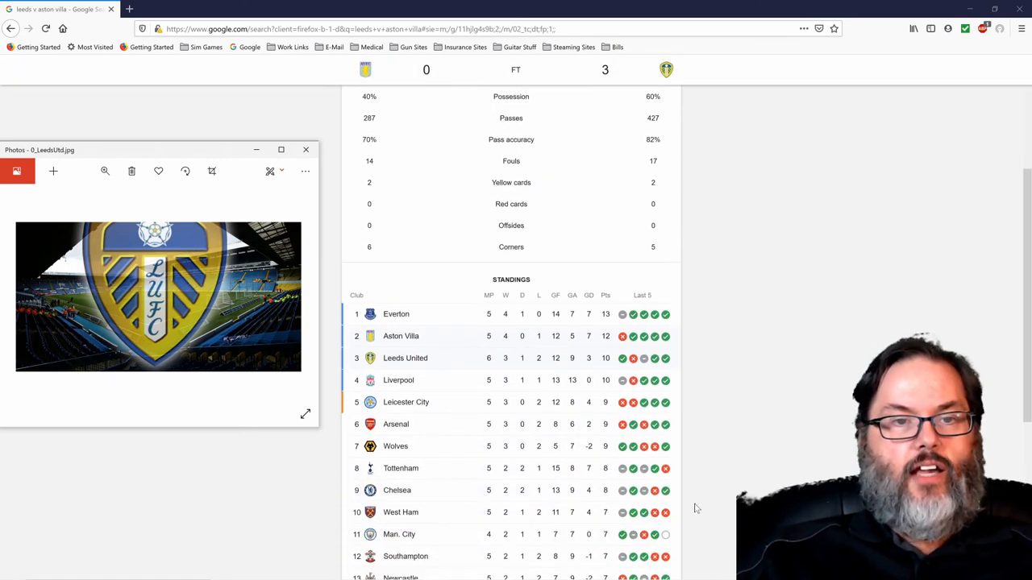
scroll("down", 3)
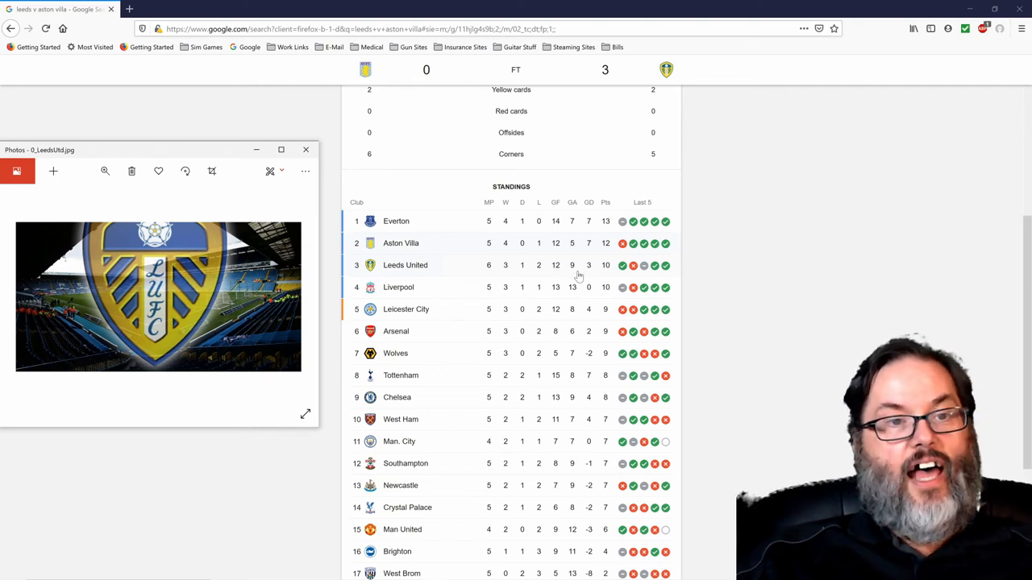
mouse_move(574, 293)
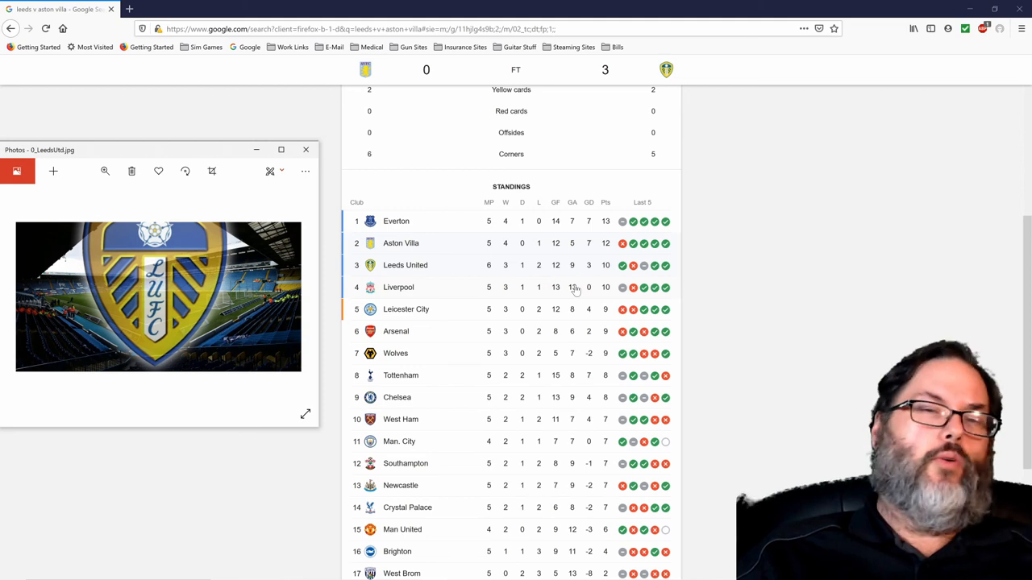
mouse_move(486, 462)
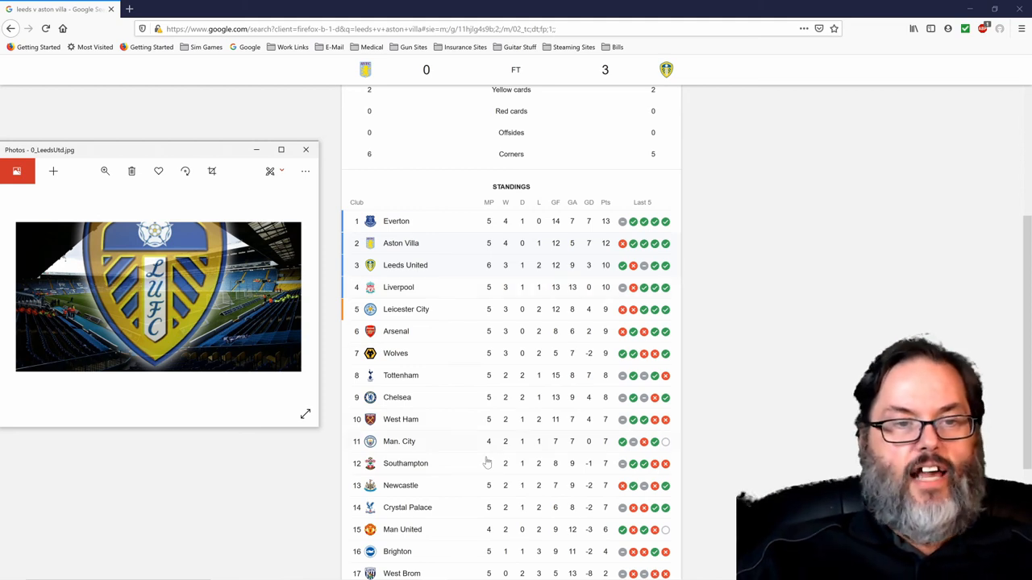
mouse_move(520, 514)
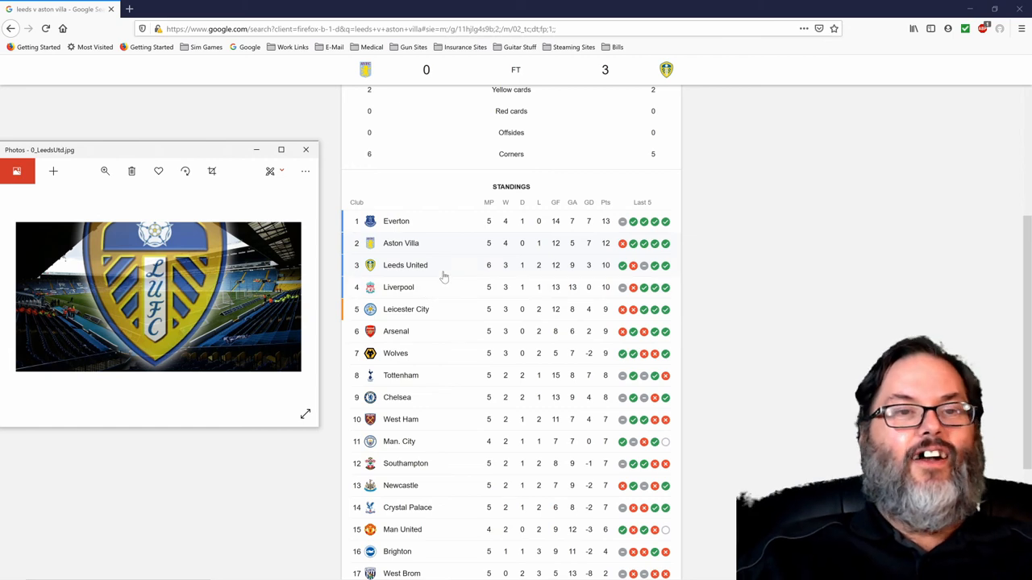
mouse_move(671, 535)
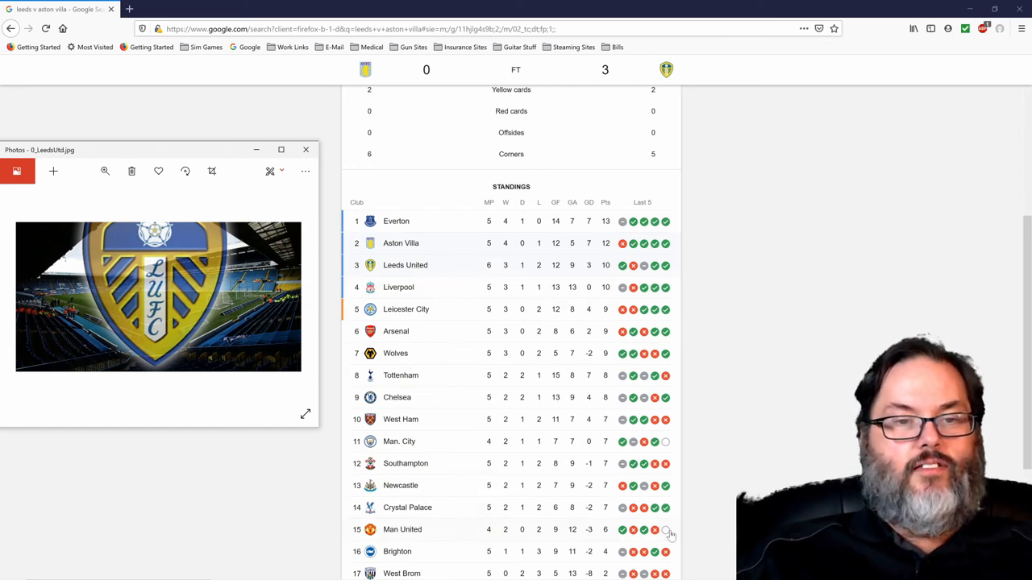
scroll("down", 3)
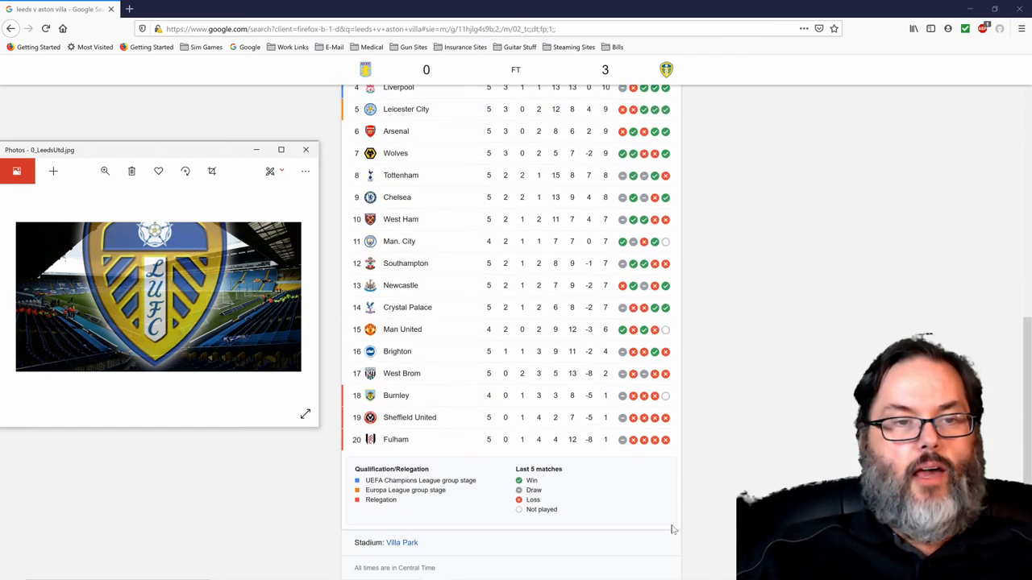
scroll("up", 3)
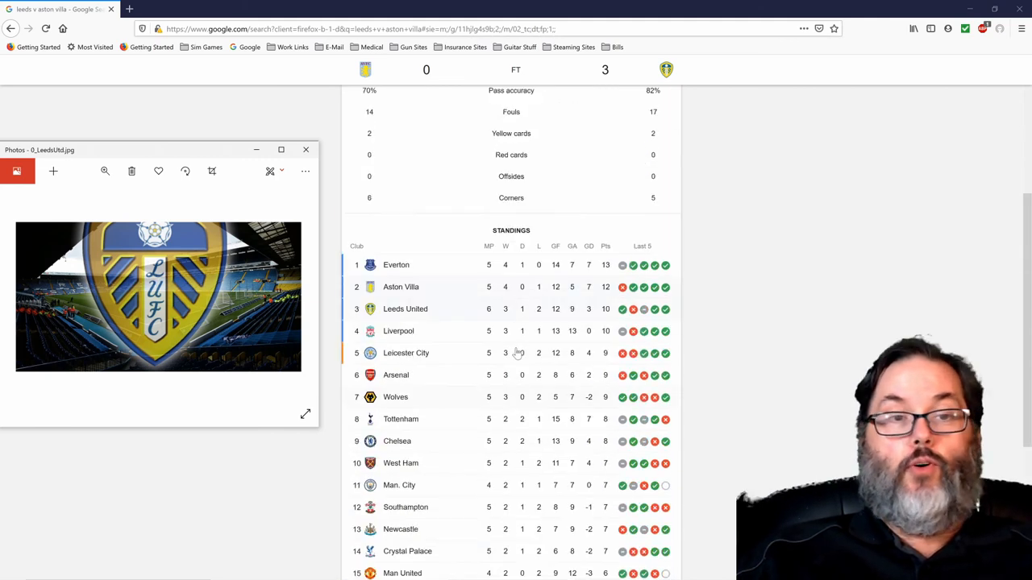
scroll("down", 3)
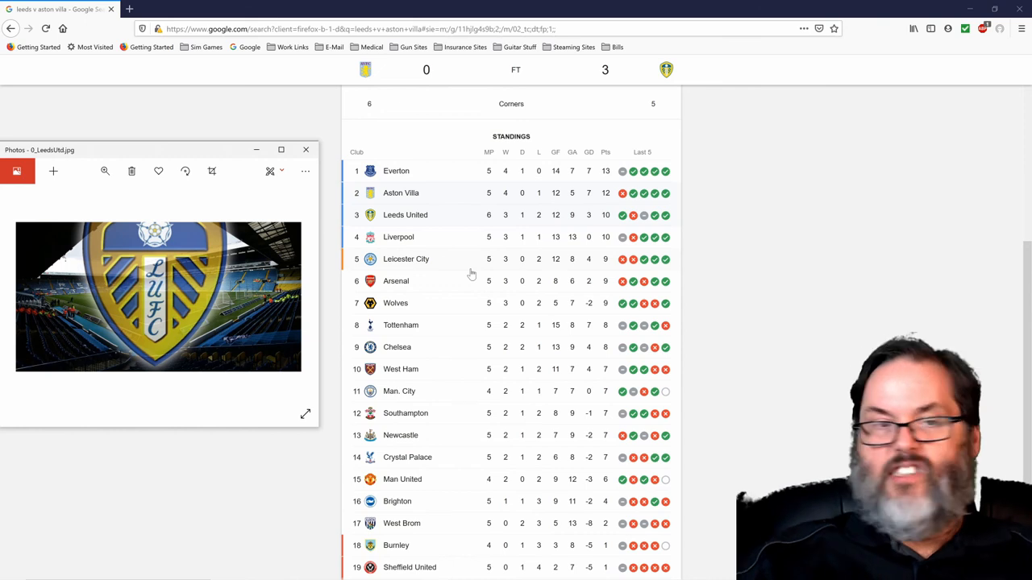
mouse_move(548, 268)
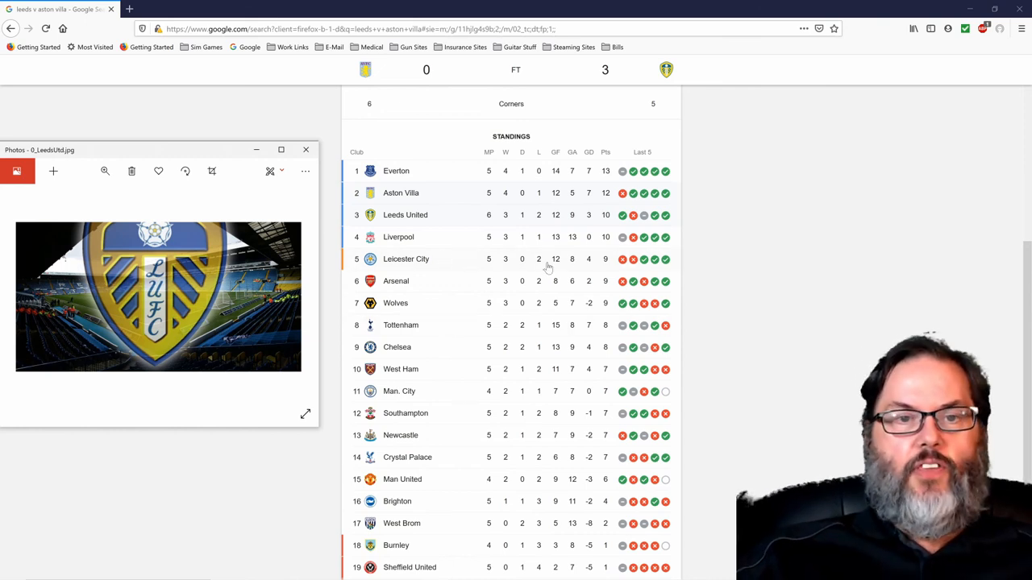
mouse_move(627, 269)
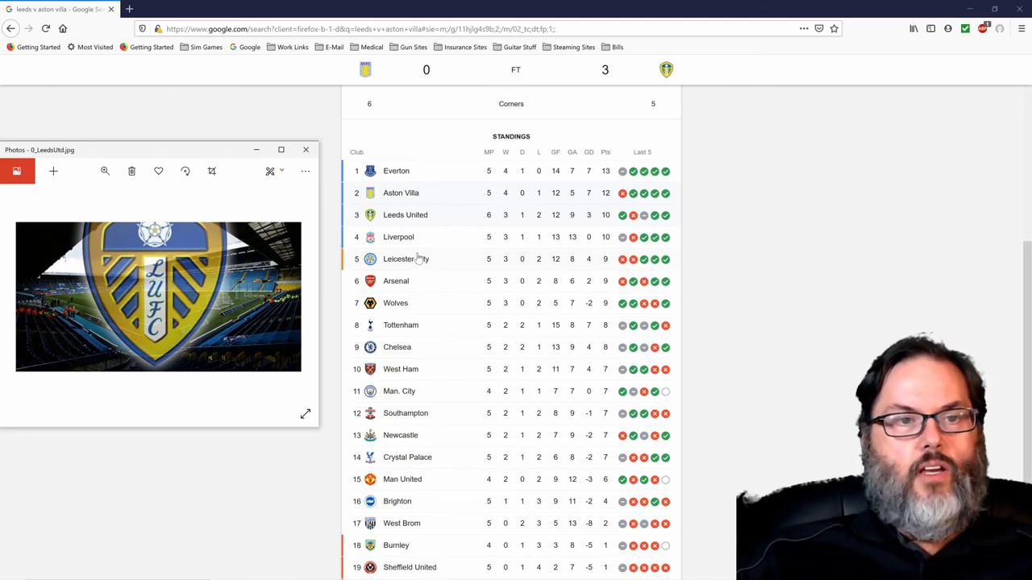
mouse_move(454, 263)
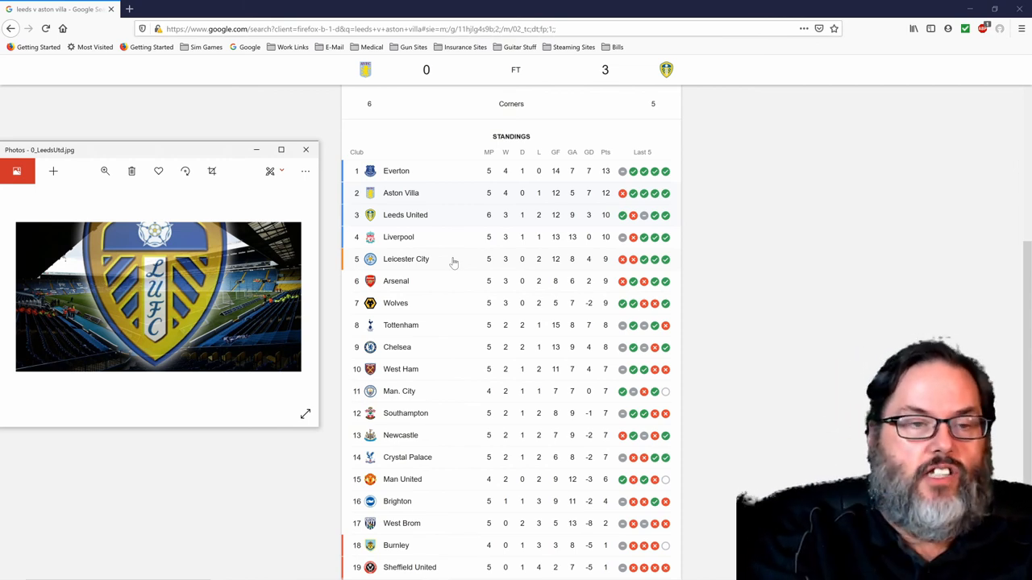
mouse_move(490, 252)
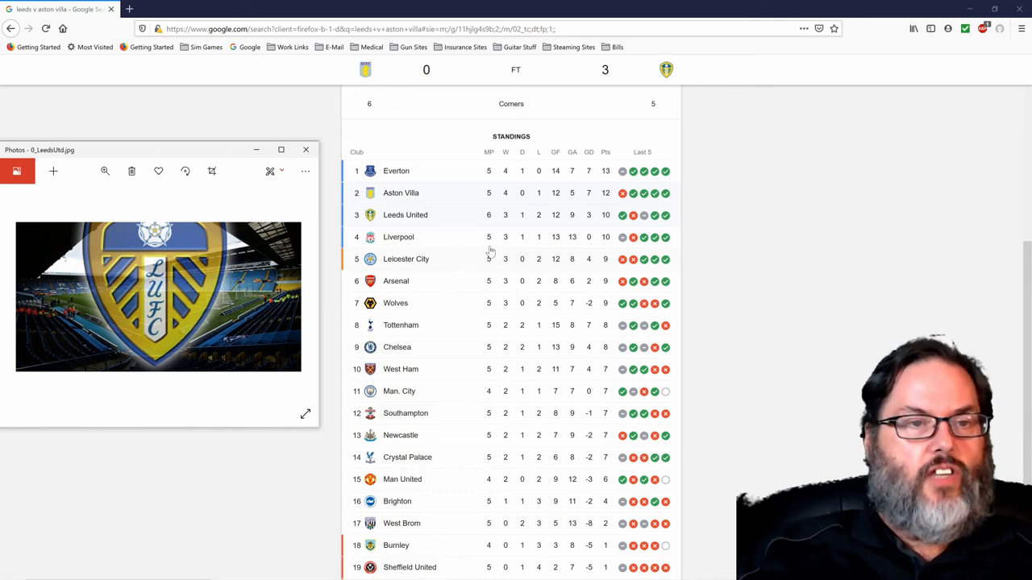
mouse_move(465, 196)
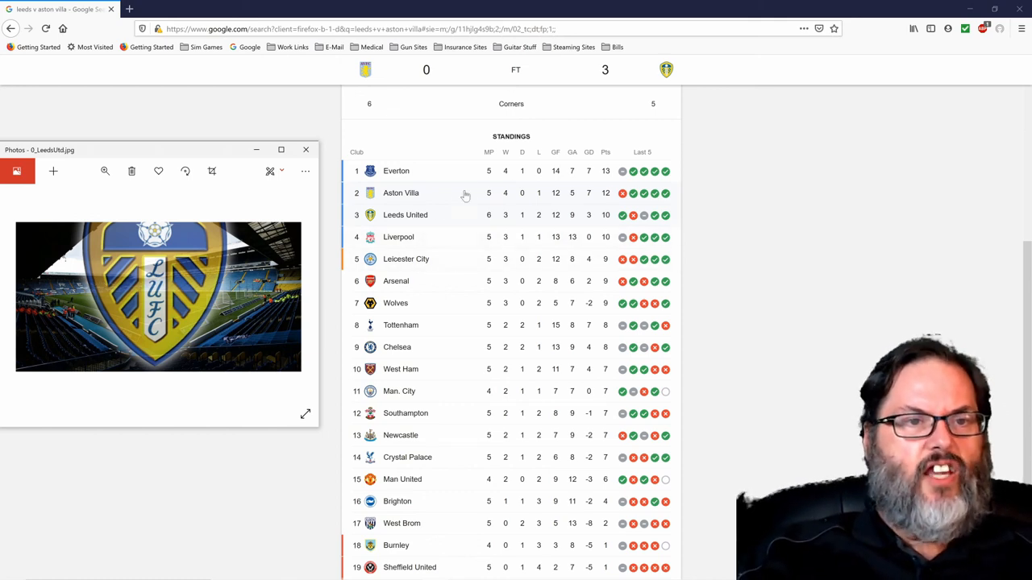
mouse_move(480, 316)
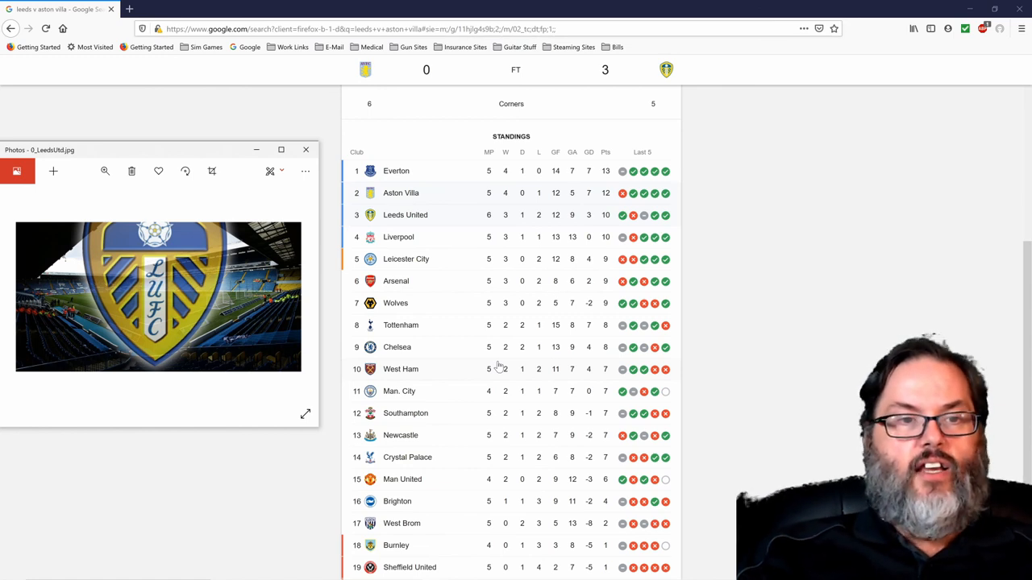
mouse_move(539, 372)
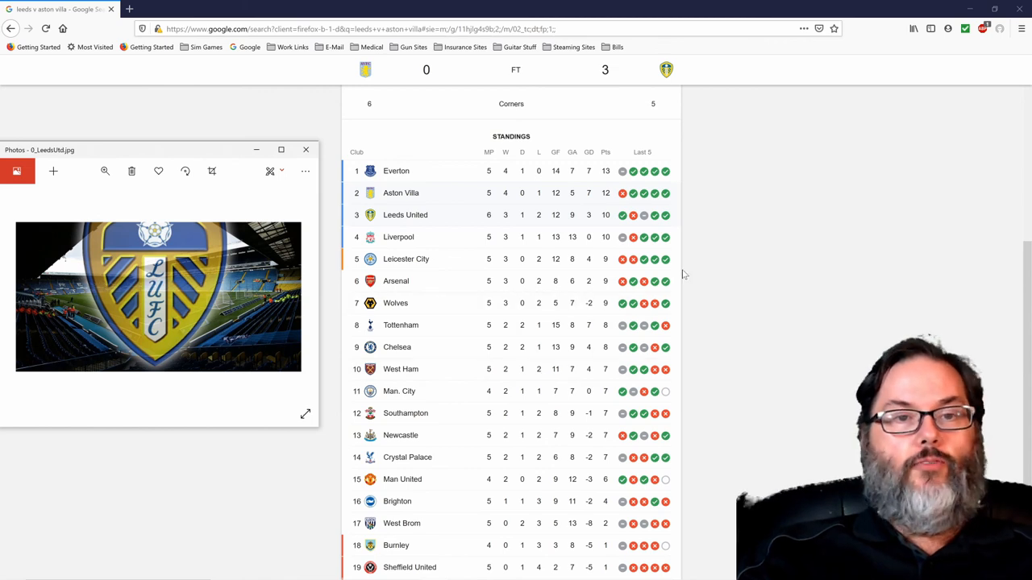
mouse_move(601, 226)
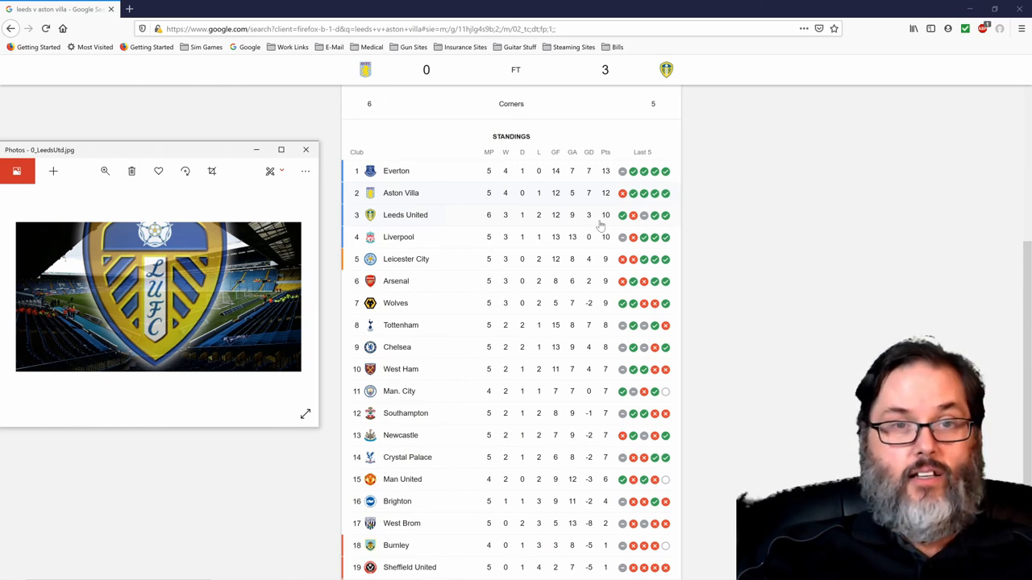
mouse_move(701, 240)
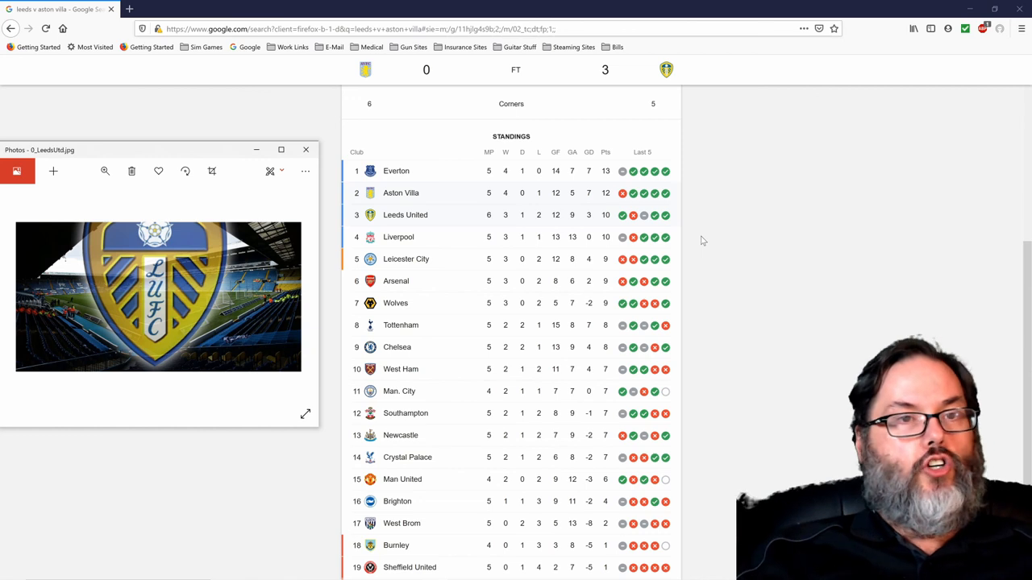
mouse_move(653, 245)
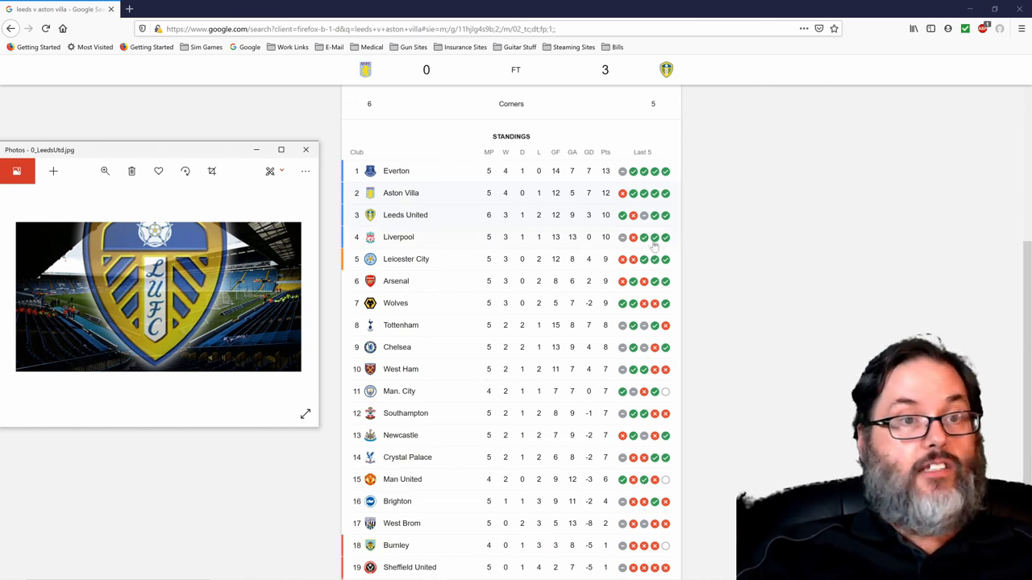
mouse_move(504, 256)
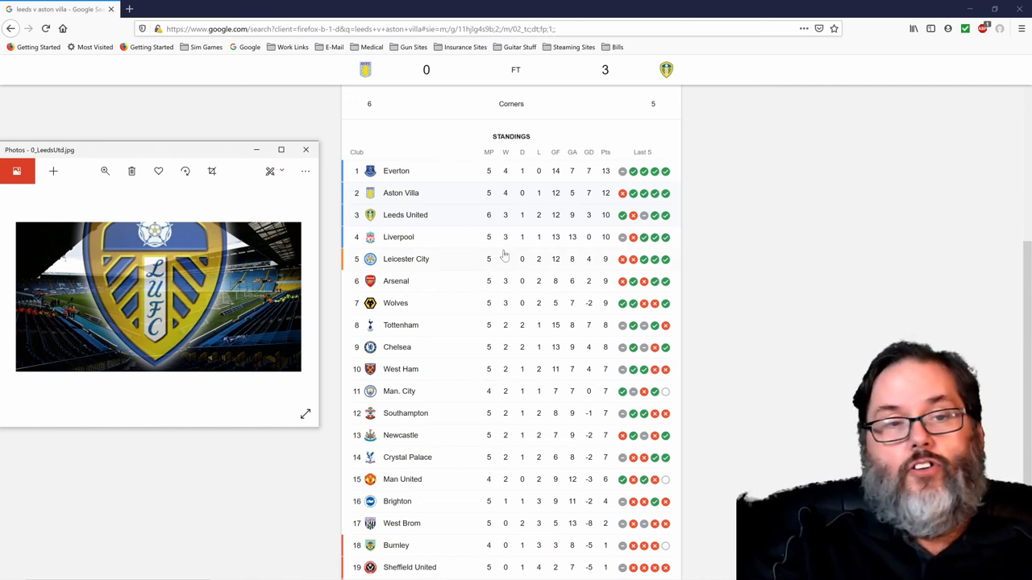